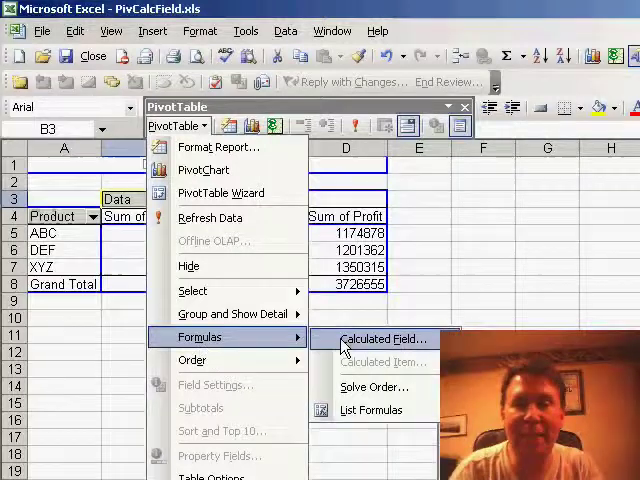
Step: Add a calculated field AveragePrice defined as =Revenue/Quantity to the pivot table
left_click(382, 338)
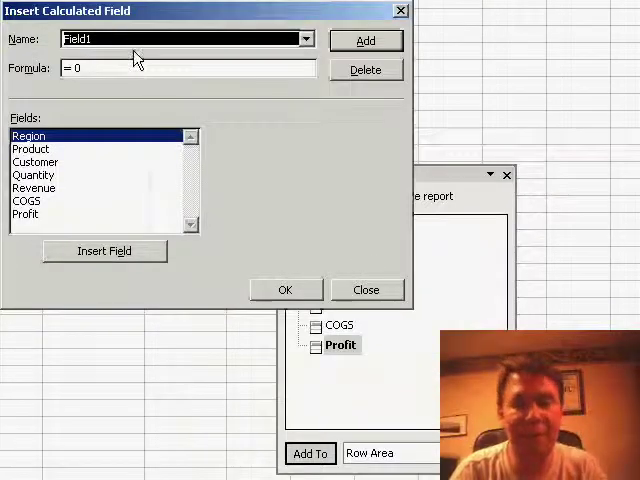
type("AveragePrice")
left_click(188, 68)
type("Revenue/ Quantity")
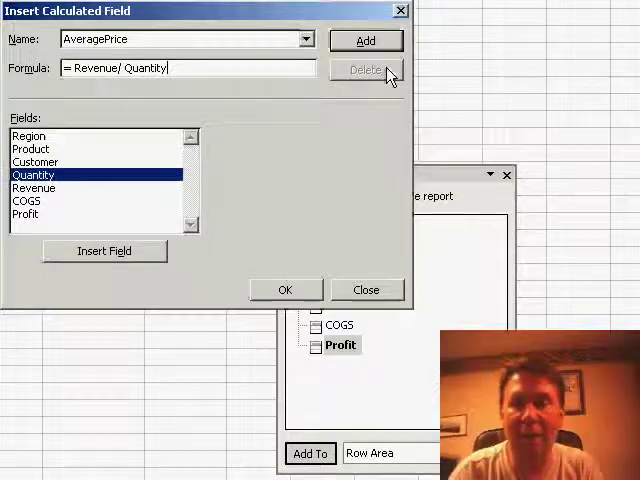
left_click(366, 40)
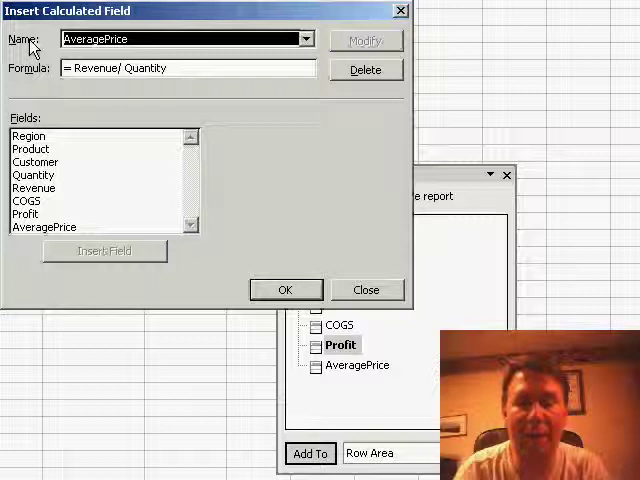
Step: Add a second calculated field GPPct defined as =Profit/Revenue and apply both fields
type("GPI")
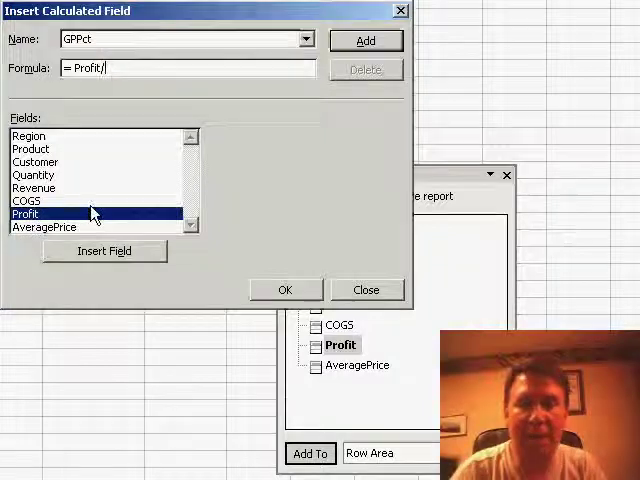
double_click(32, 188)
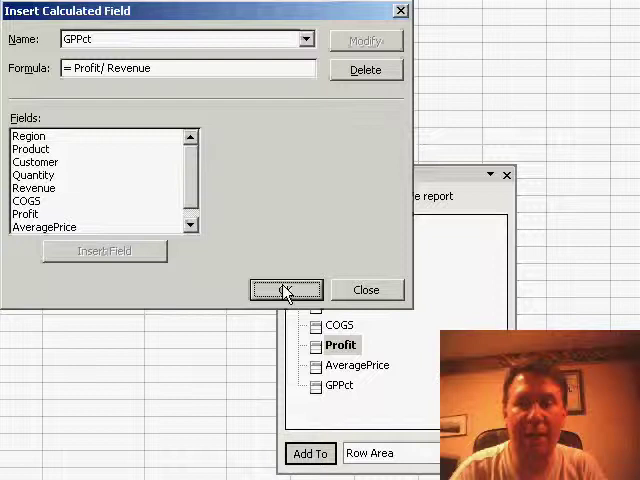
left_click(284, 288)
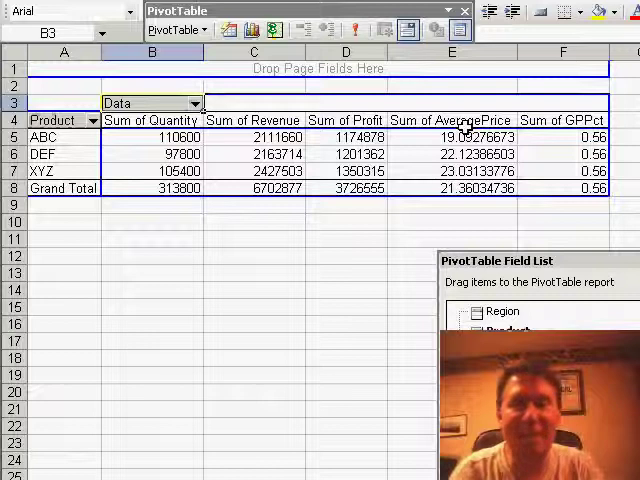
left_click(452, 120)
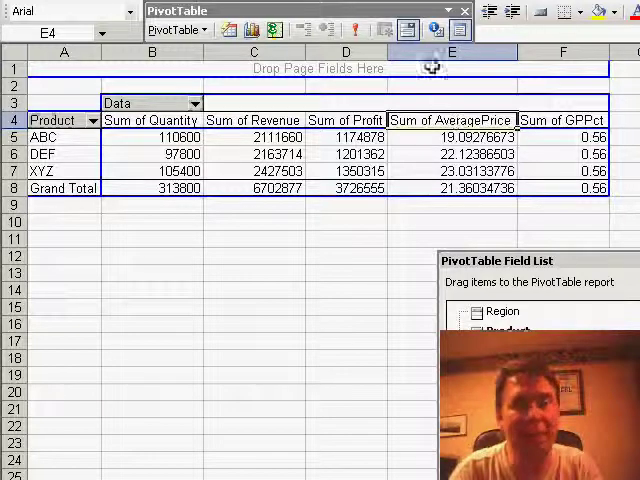
mouse_move(436, 30)
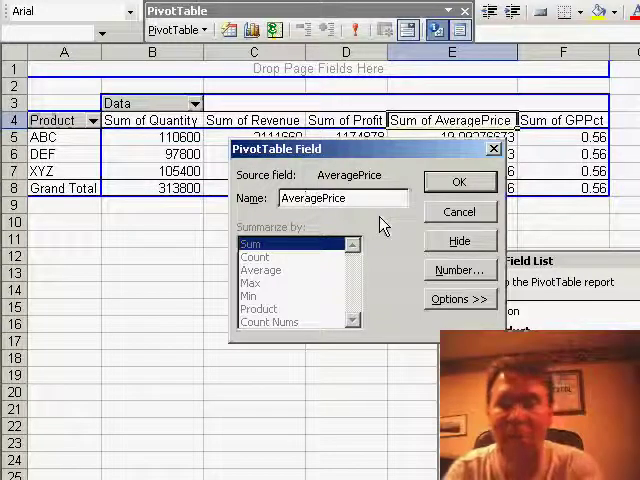
Step: Rename the calculated column headers to AvgPrice and GP% via Field Settings
type("AvgPrice")
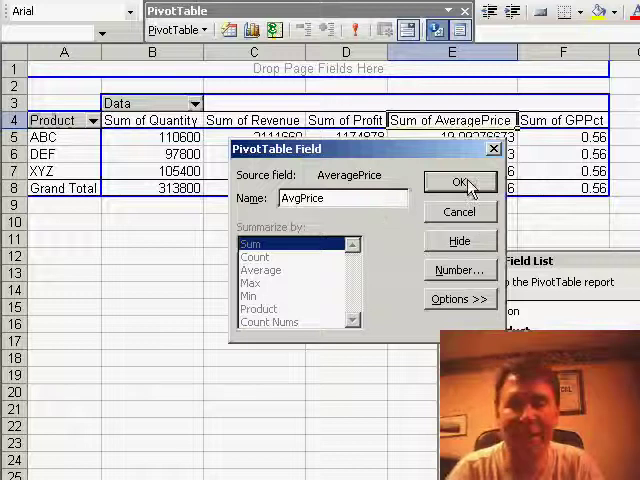
left_click(460, 182)
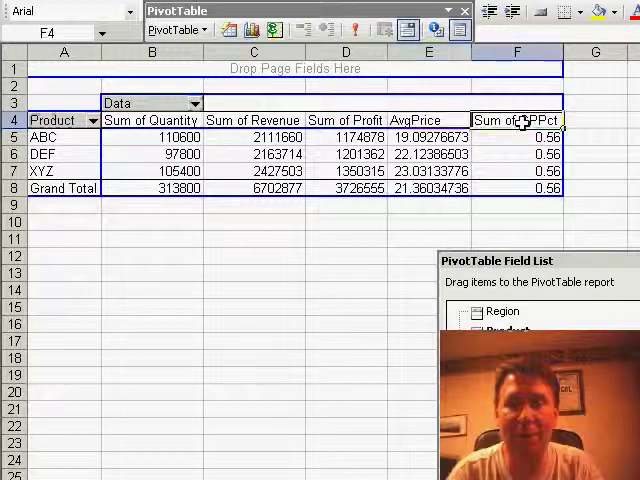
left_click(434, 28)
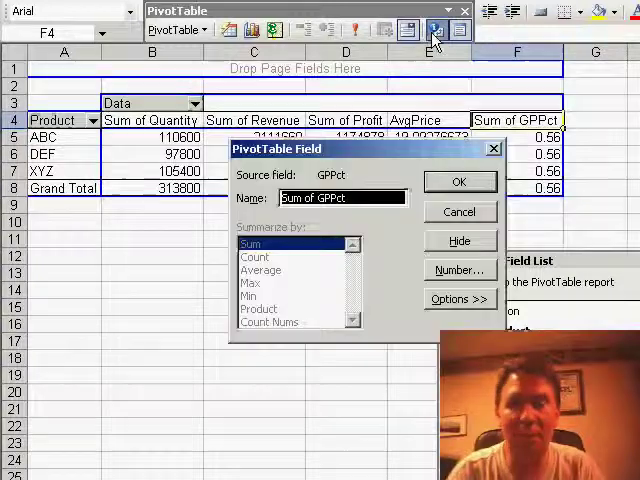
type("GP%")
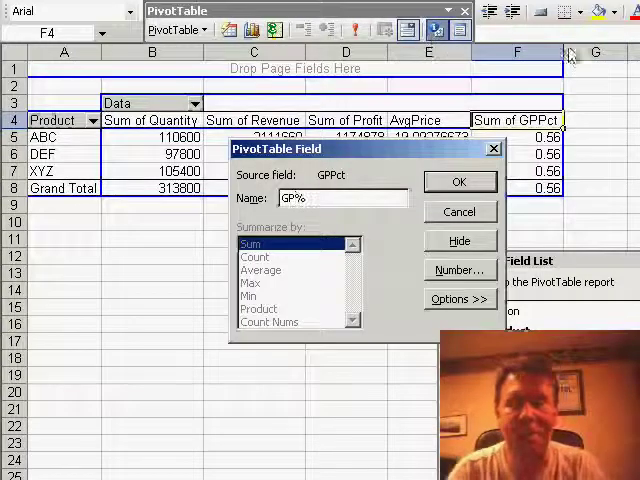
left_click(460, 180)
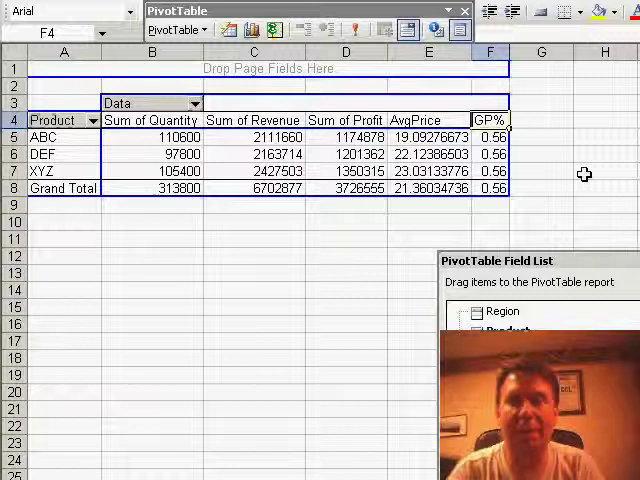